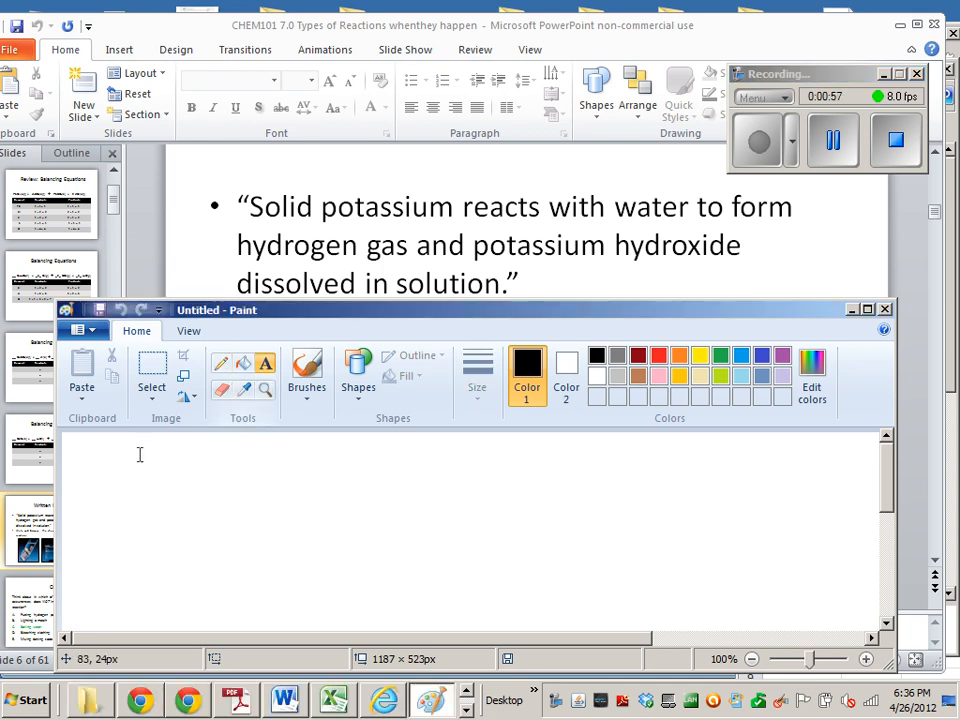
Step: Start a text box and write the reactant side 'K(s) + H2O'
{"action": "left_click_drag", "start_coordinate": [136, 440], "coordinate": [404, 480]}
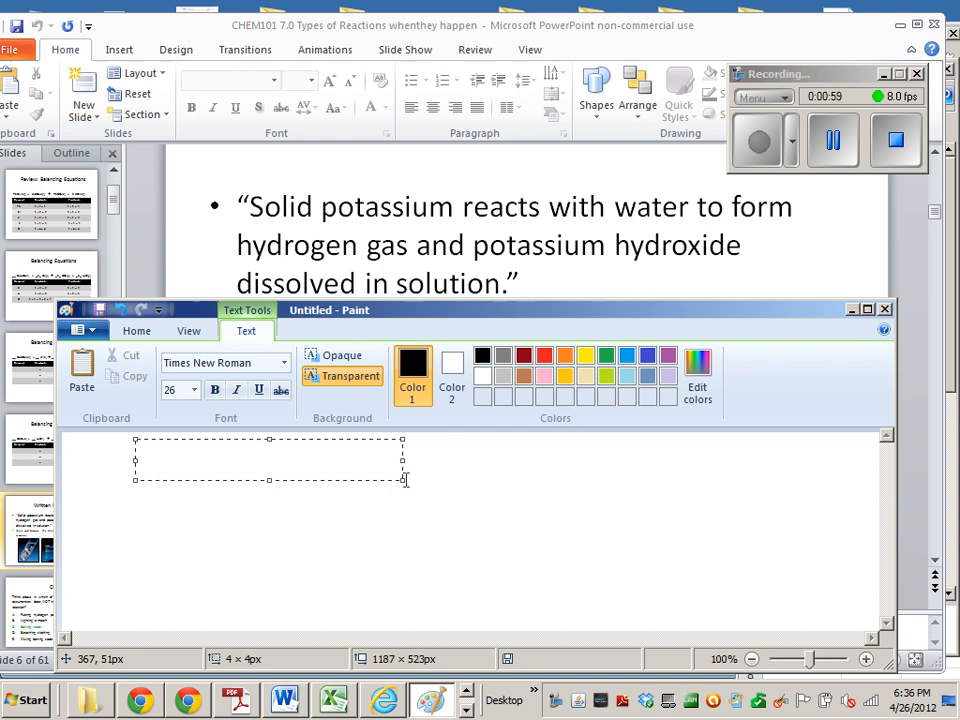
{"action": "left_click_drag", "start_coordinate": [404, 480], "coordinate": [486, 536]}
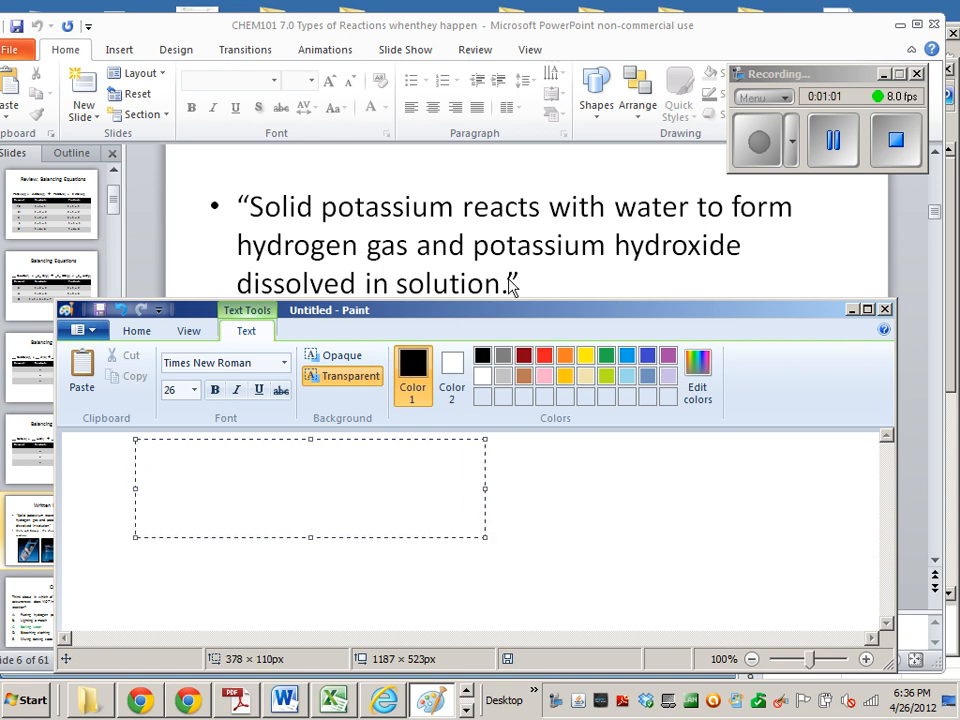
{"action": "mouse_move", "coordinate": [348, 226]}
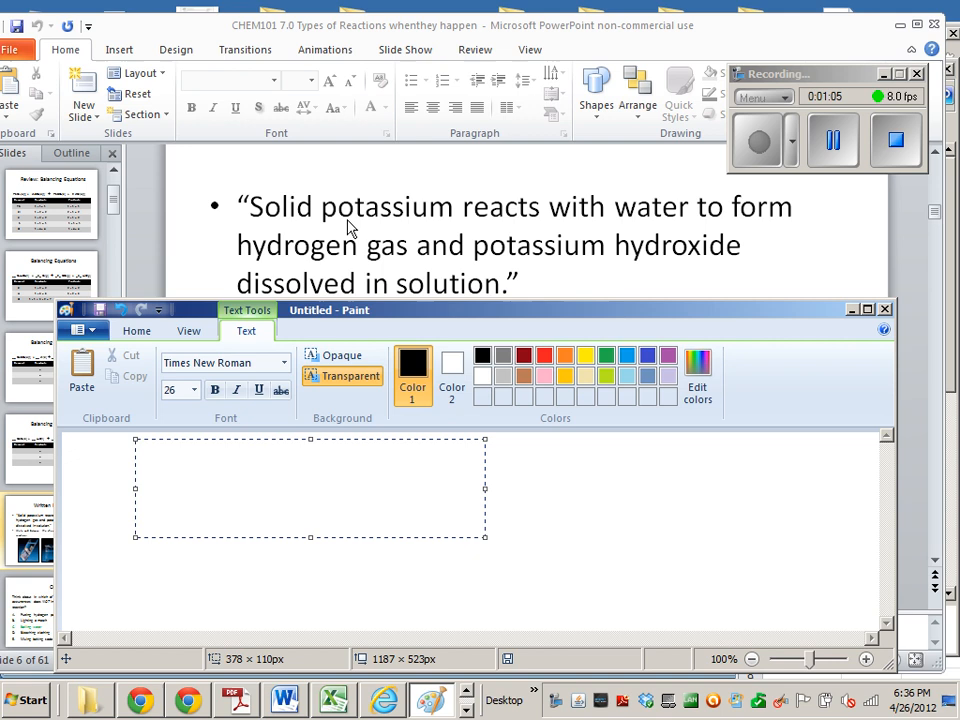
{"action": "type", "text": "K"}
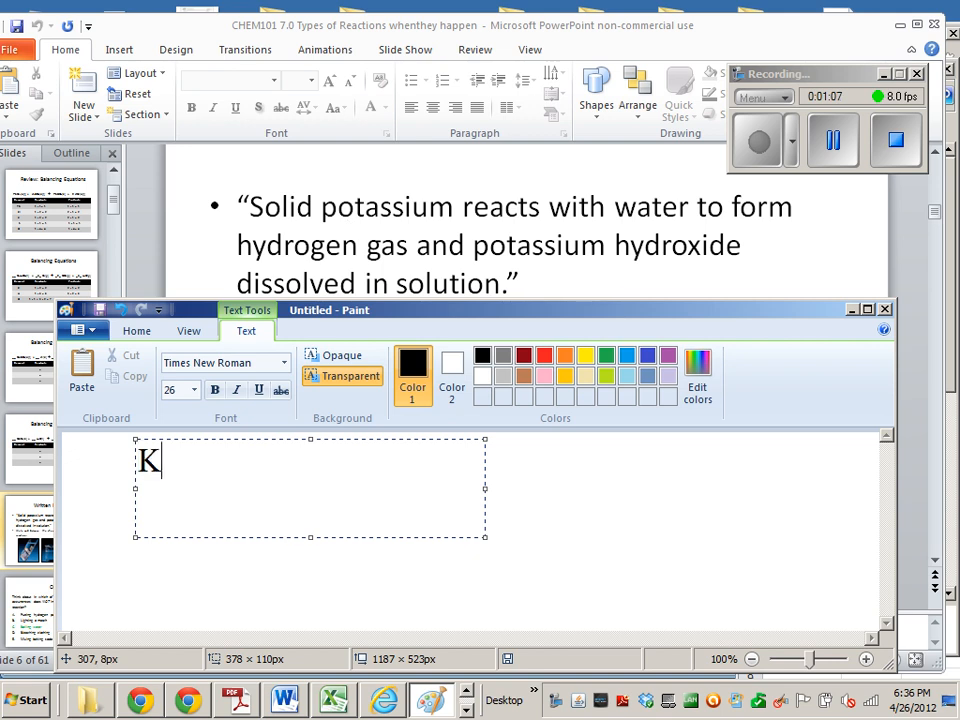
{"action": "type", "text": "("}
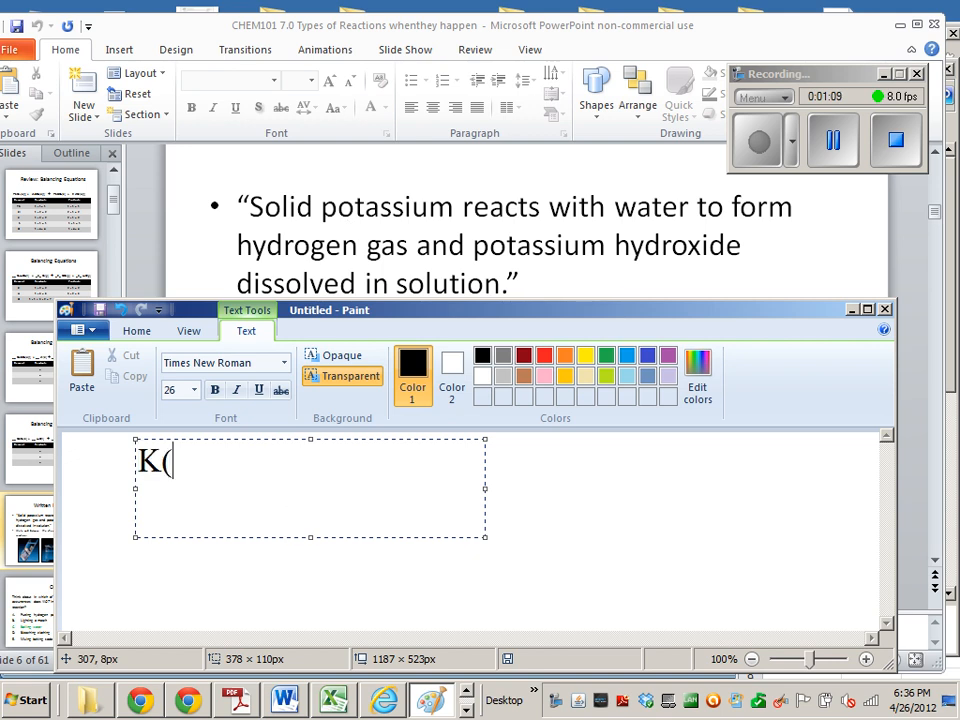
{"action": "type", "text": "s)"}
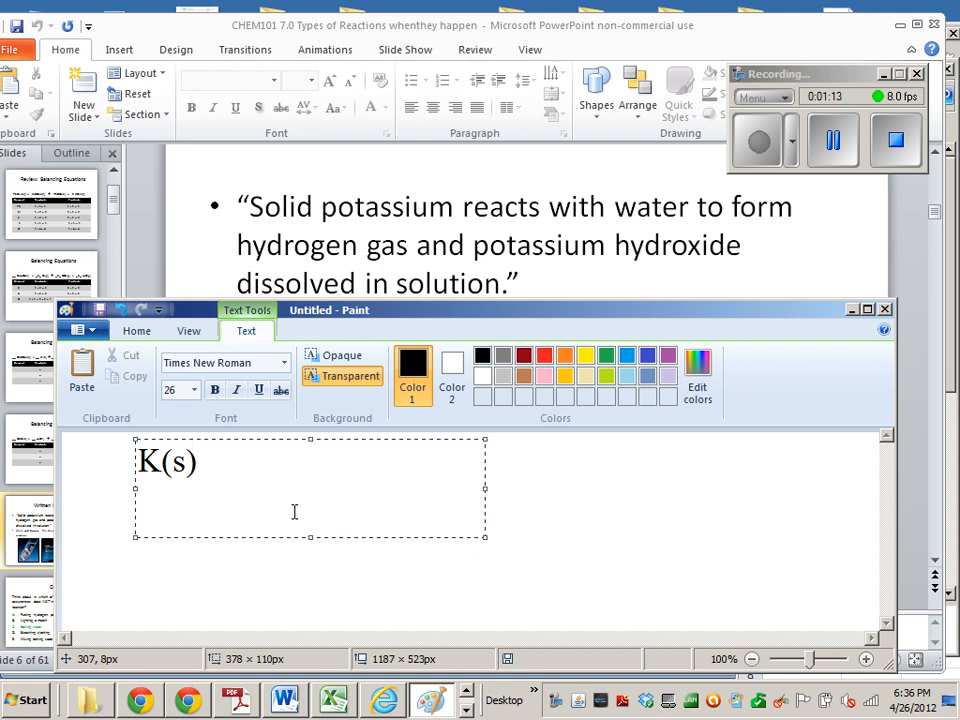
{"action": "type", "text": "+"}
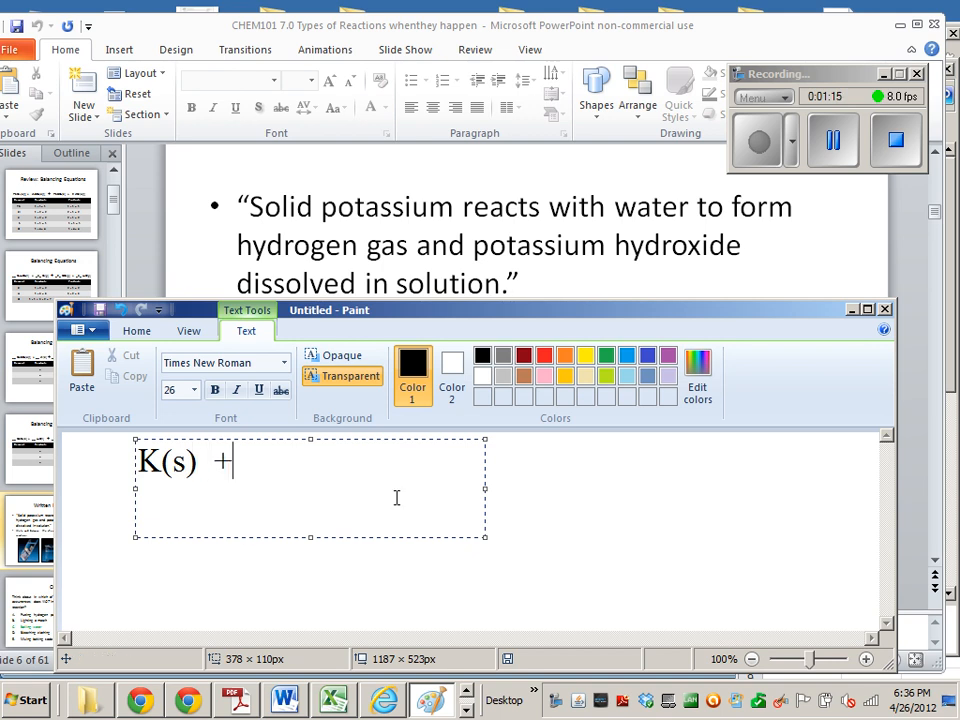
{"action": "mouse_move", "coordinate": [486, 488]}
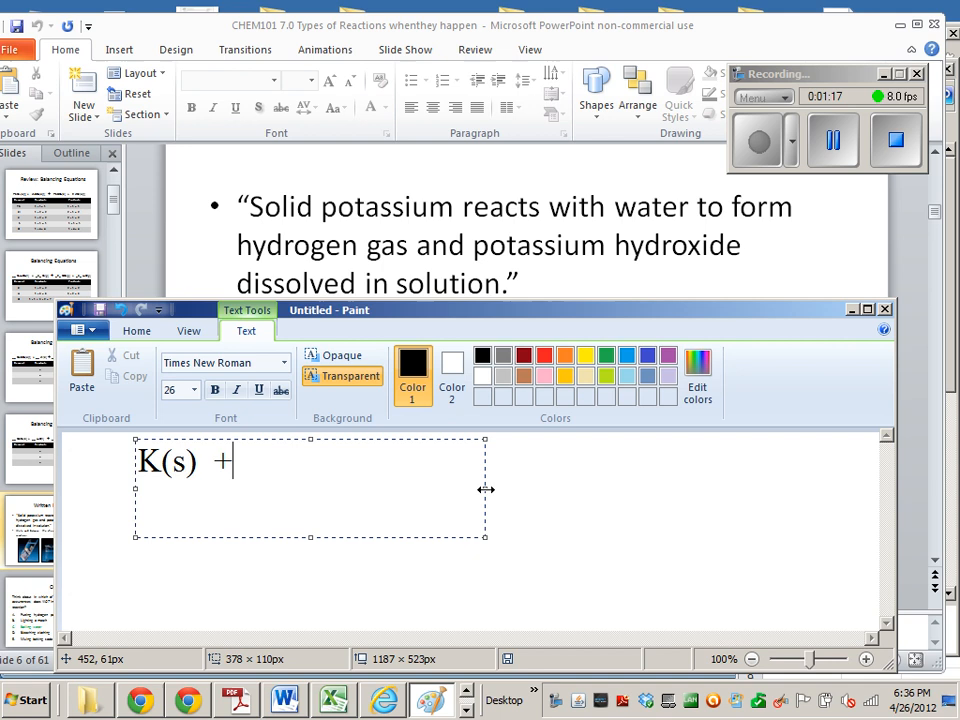
{"action": "type", "text": "H"}
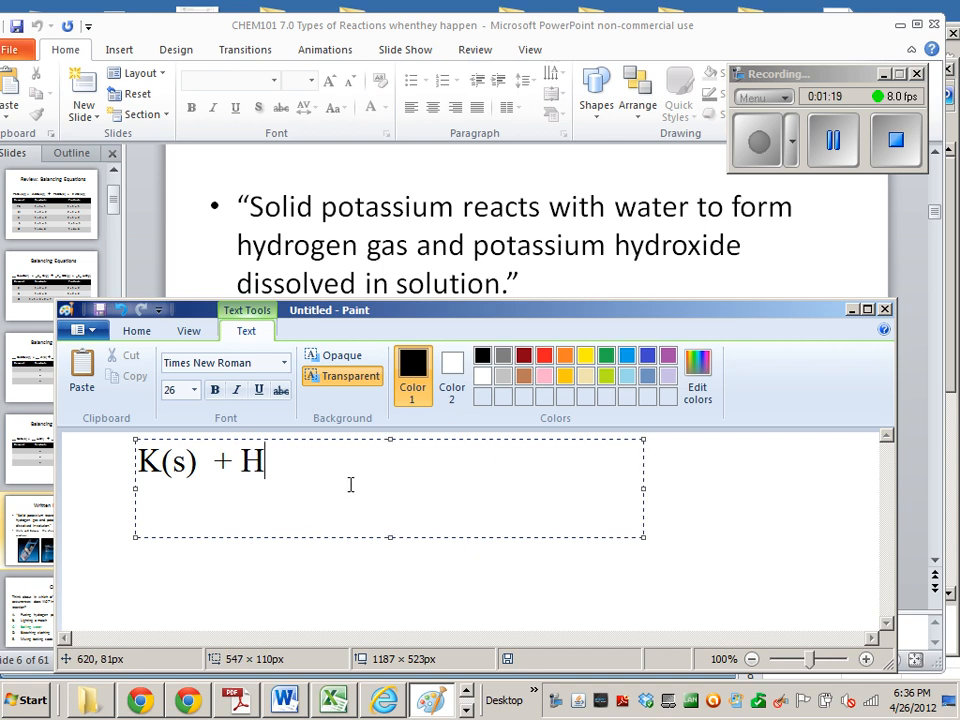
{"action": "type", "text": "2O"}
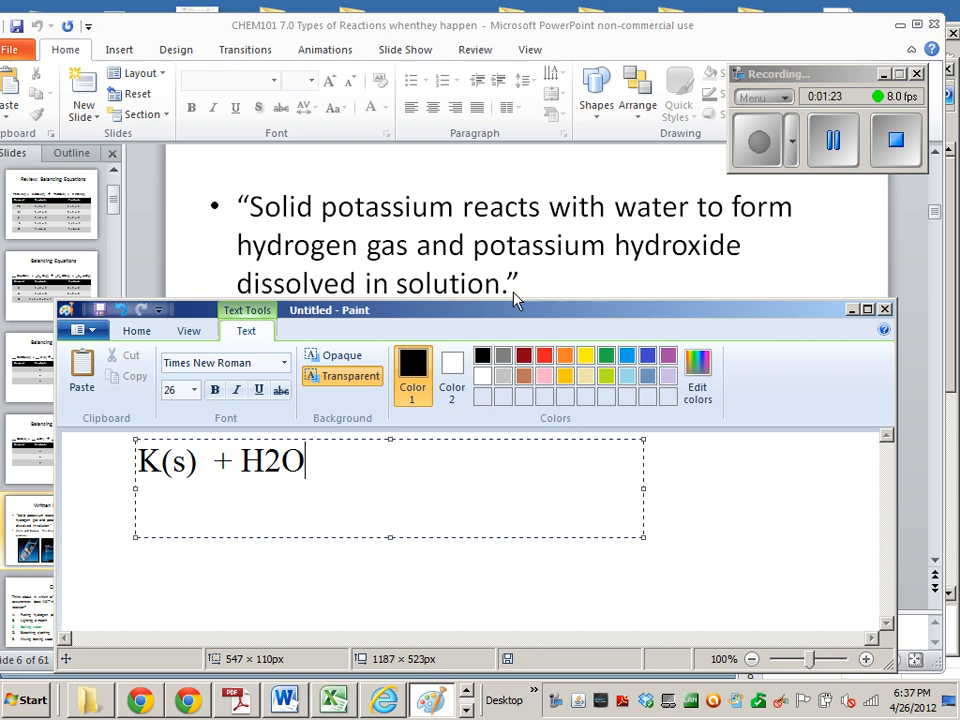
{"action": "mouse_move", "coordinate": [408, 508]}
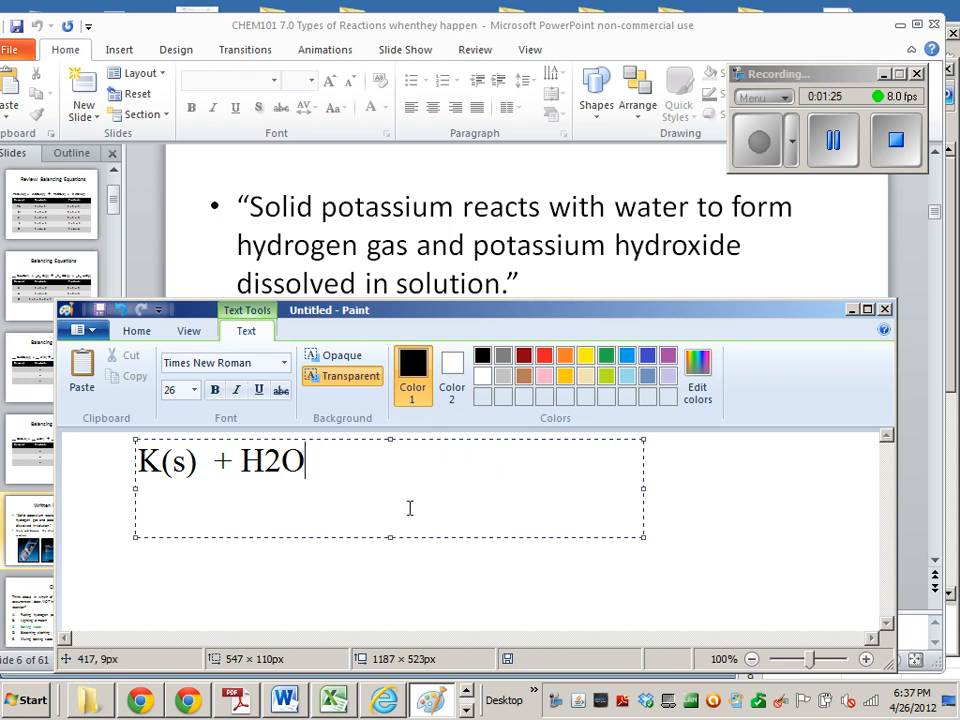
Step: Continue with the arrow and product side '---> H2 (g) + KOH'
{"action": "type", "text": "--->"}
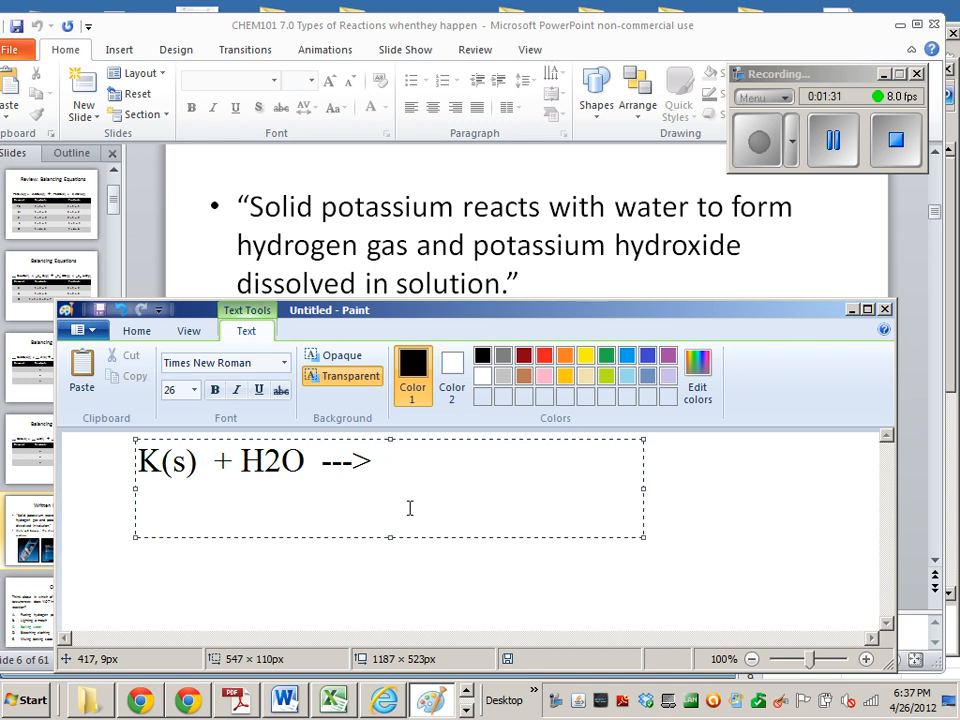
{"action": "type", "text": "H2"}
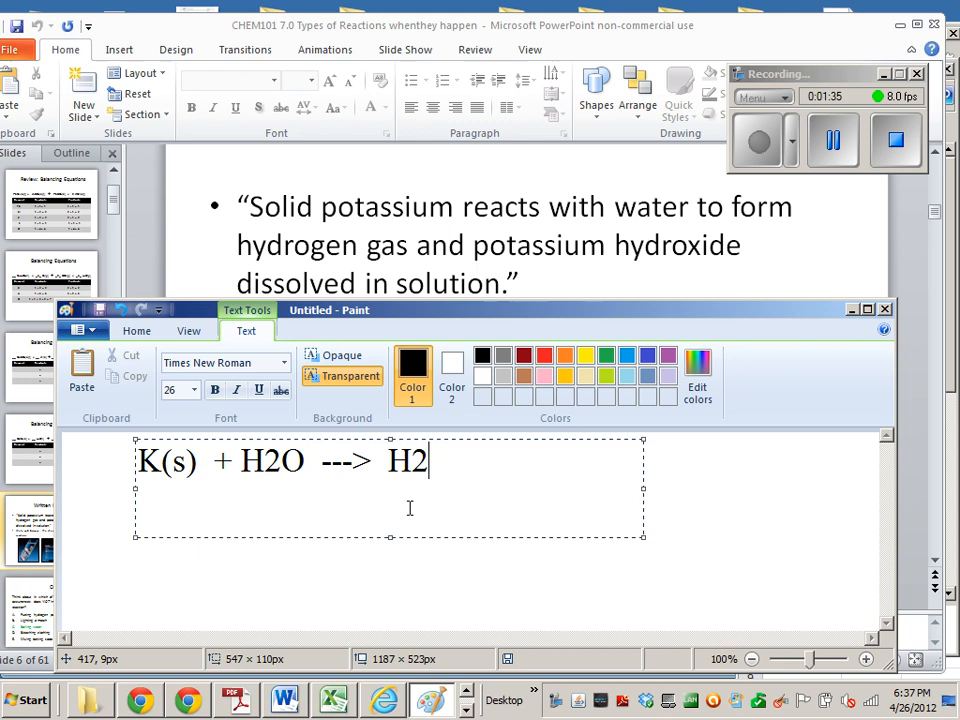
{"action": "type", "text": "("}
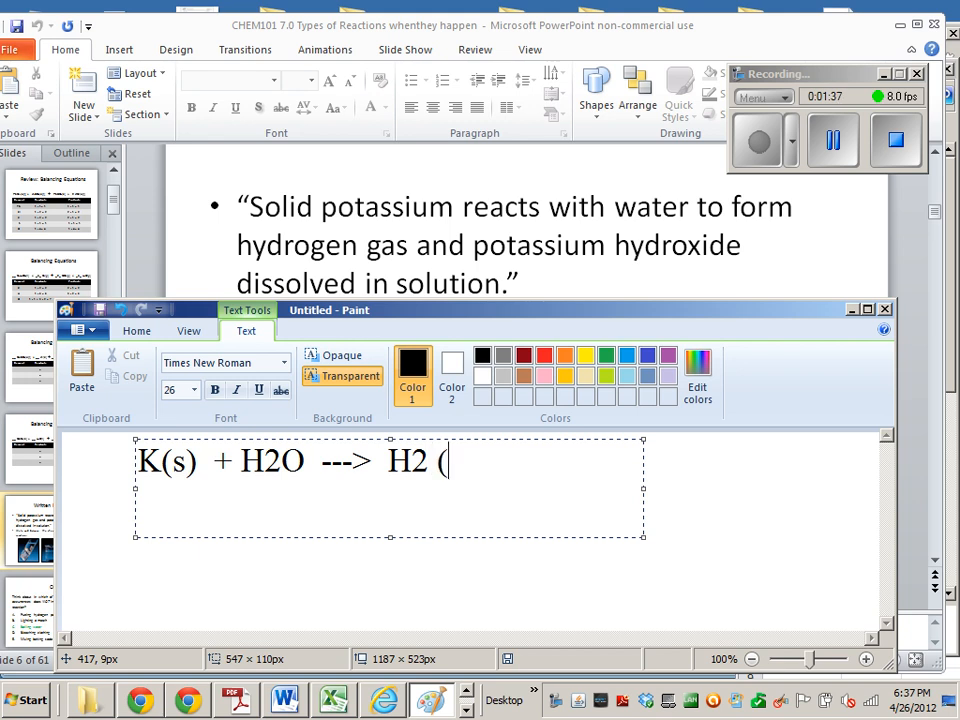
{"action": "type", "text": "g) +"}
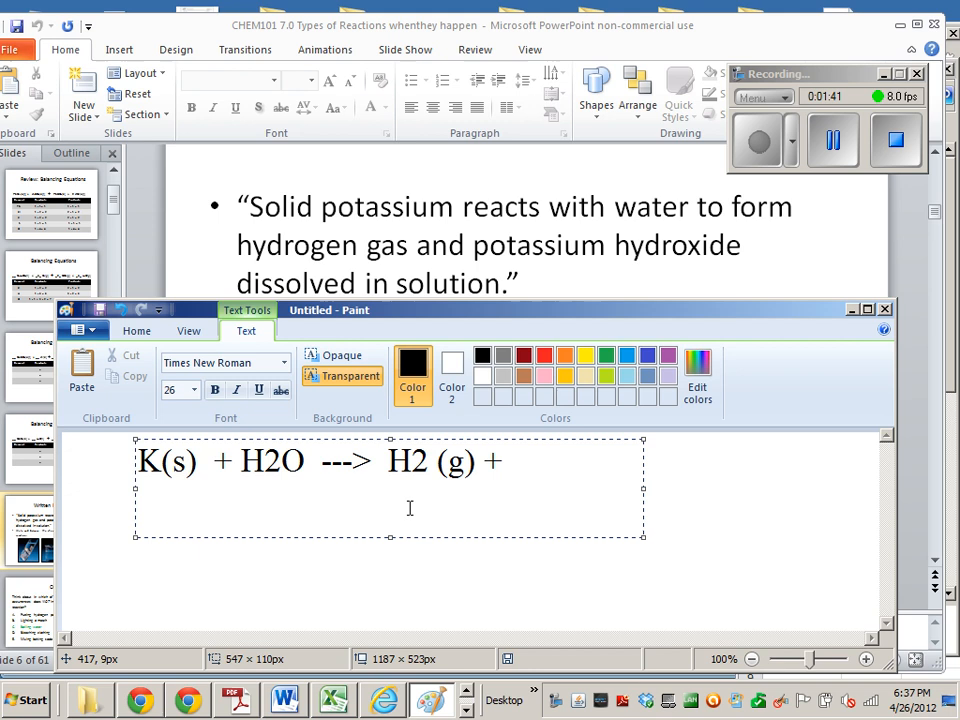
{"action": "type", "text": "KO"}
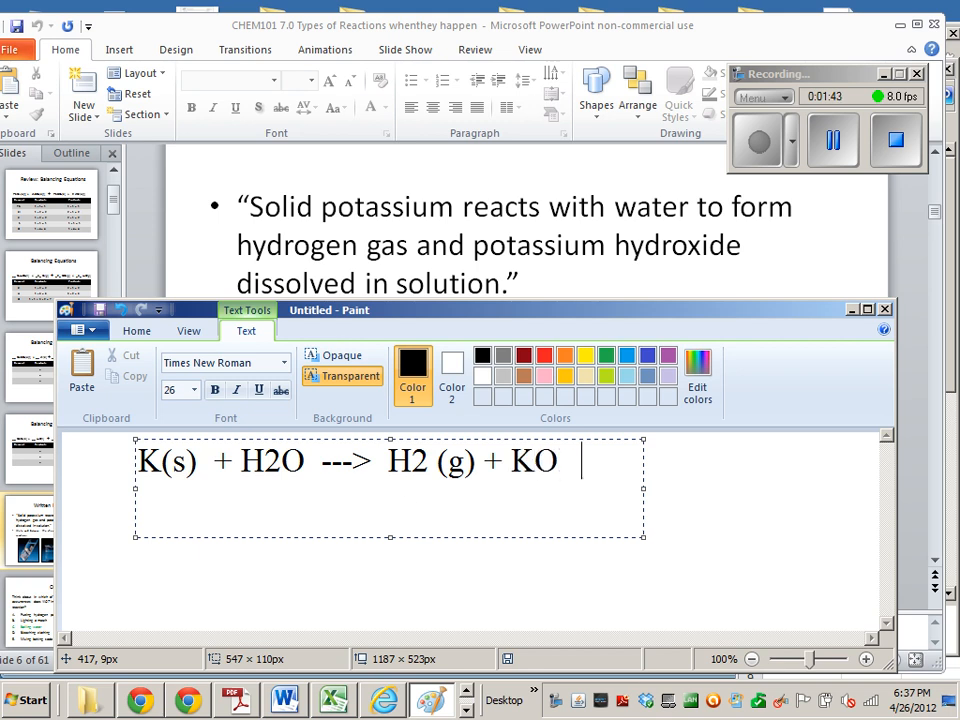
{"action": "type", "text": "H"}
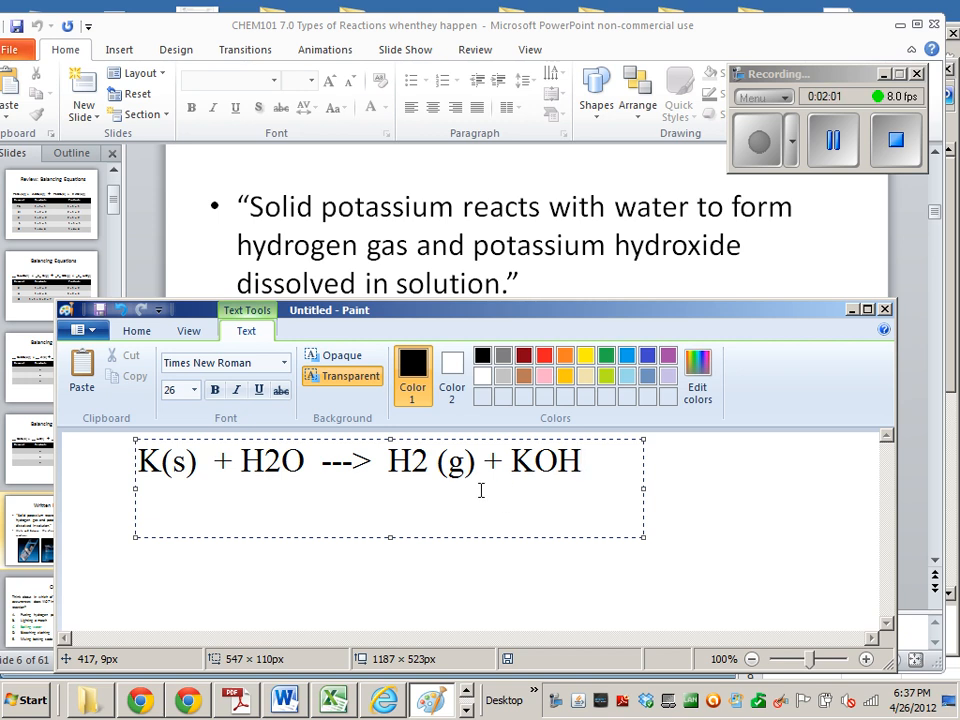
{"action": "mouse_move", "coordinate": [470, 550]}
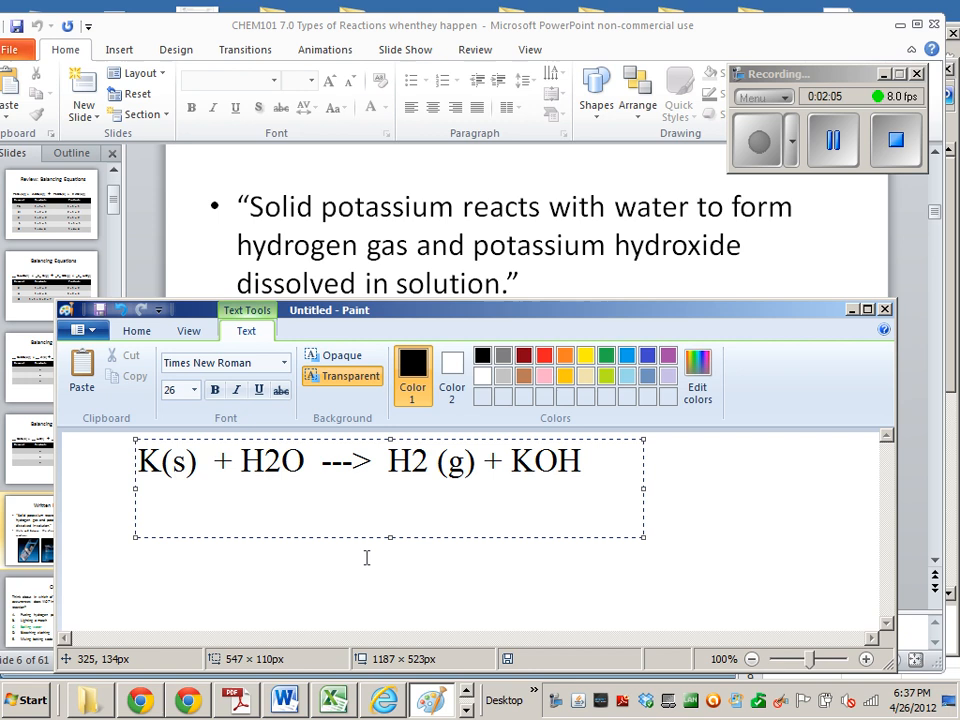
{"action": "mouse_move", "coordinate": [120, 504]}
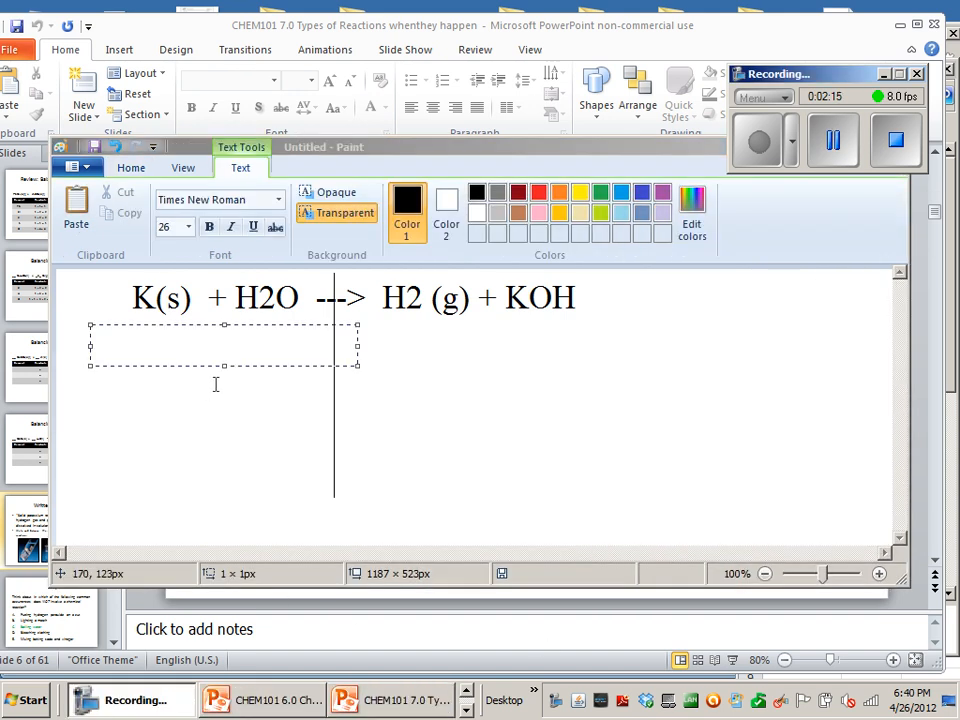
{"action": "mouse_move", "coordinate": [228, 364]}
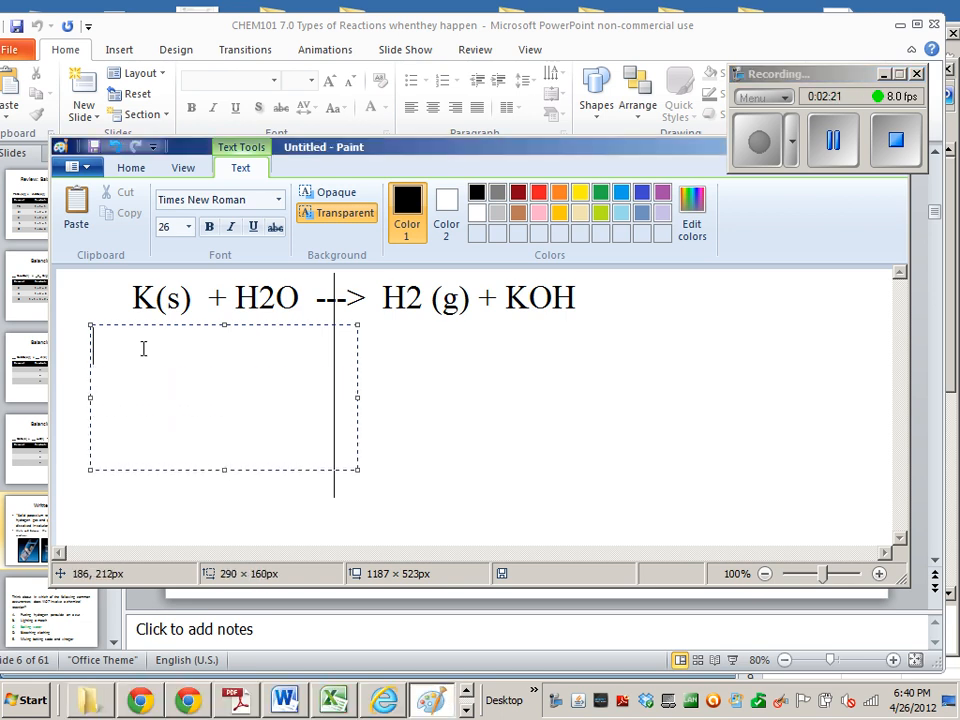
Step: Add K and H tally labels beneath the reactants and begin the divider stroke
{"action": "type", "text": "K"}
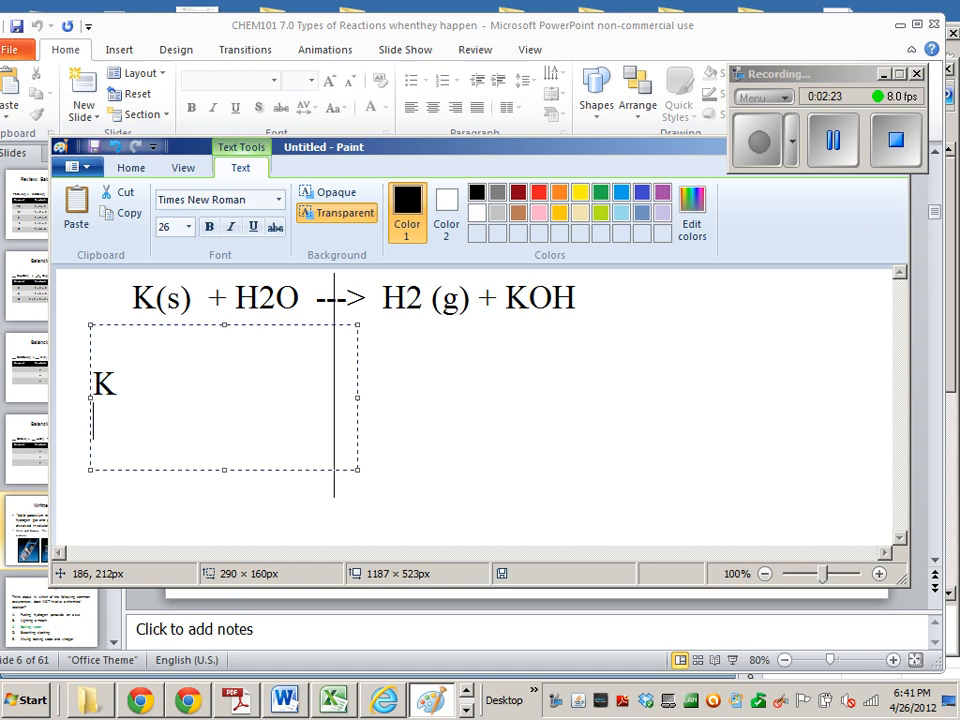
{"action": "type", "text": "H"}
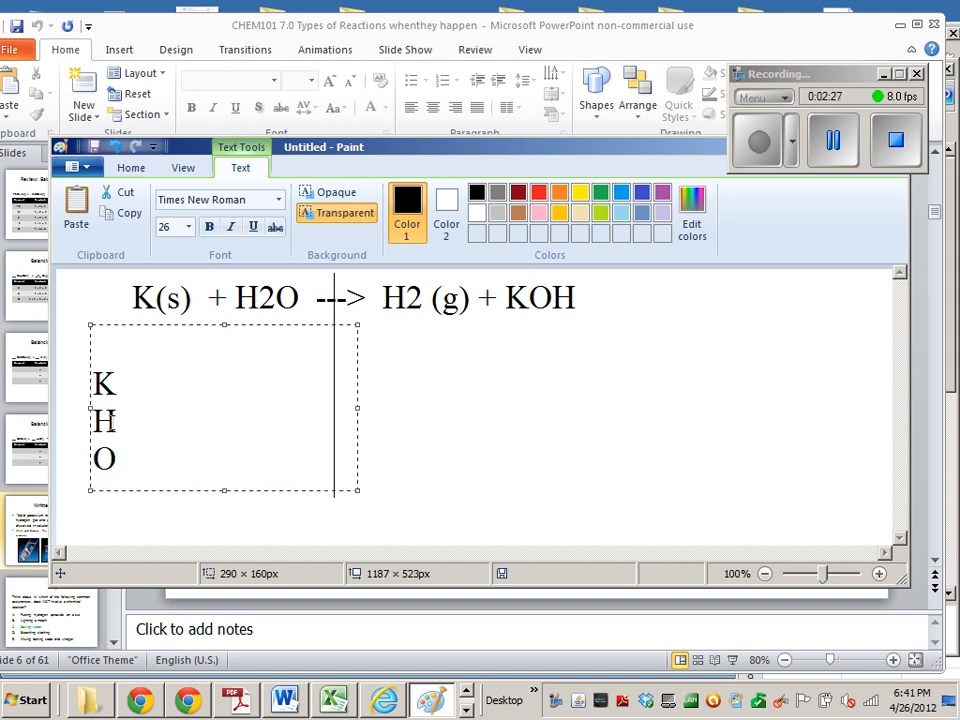
{"action": "left_click_drag", "start_coordinate": [224, 490], "coordinate": [220, 508]}
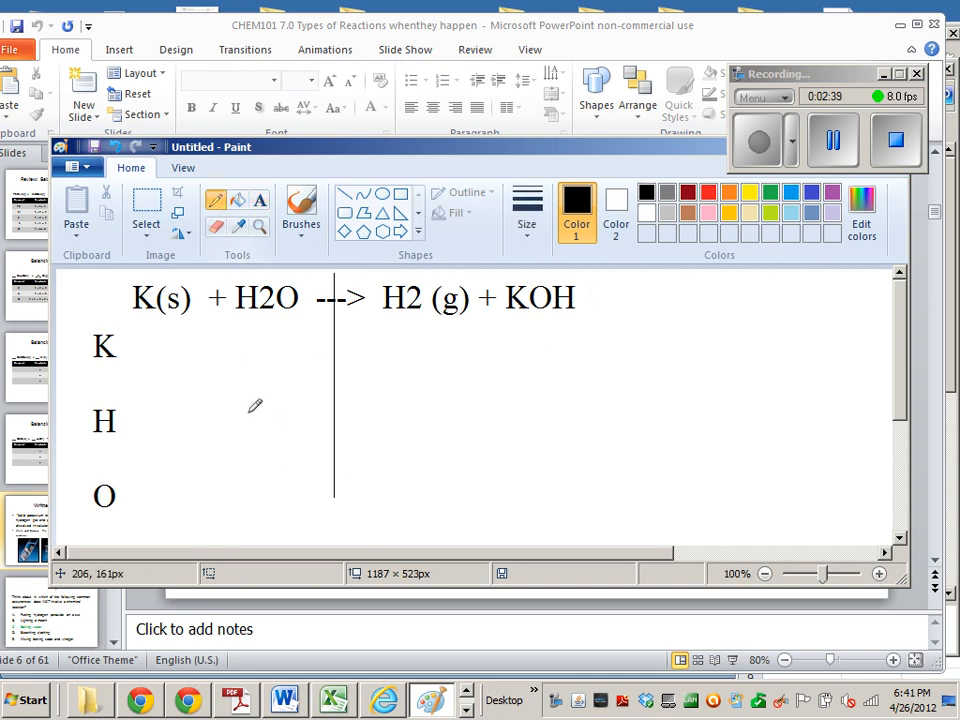
{"action": "mouse_move", "coordinate": [150, 336]}
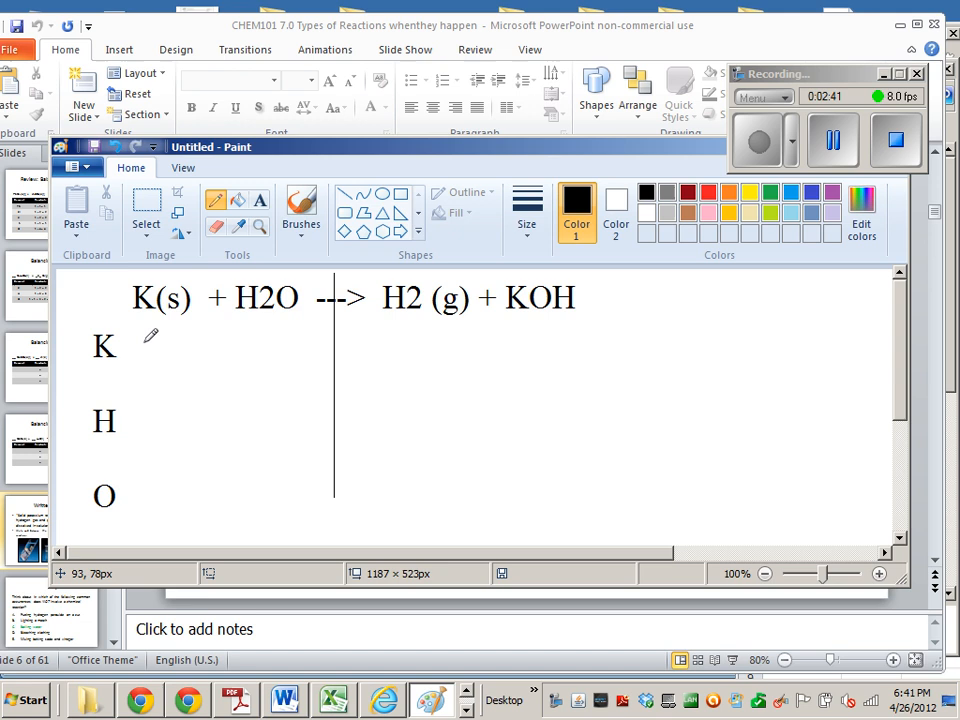
{"action": "mouse_move", "coordinate": [156, 348]}
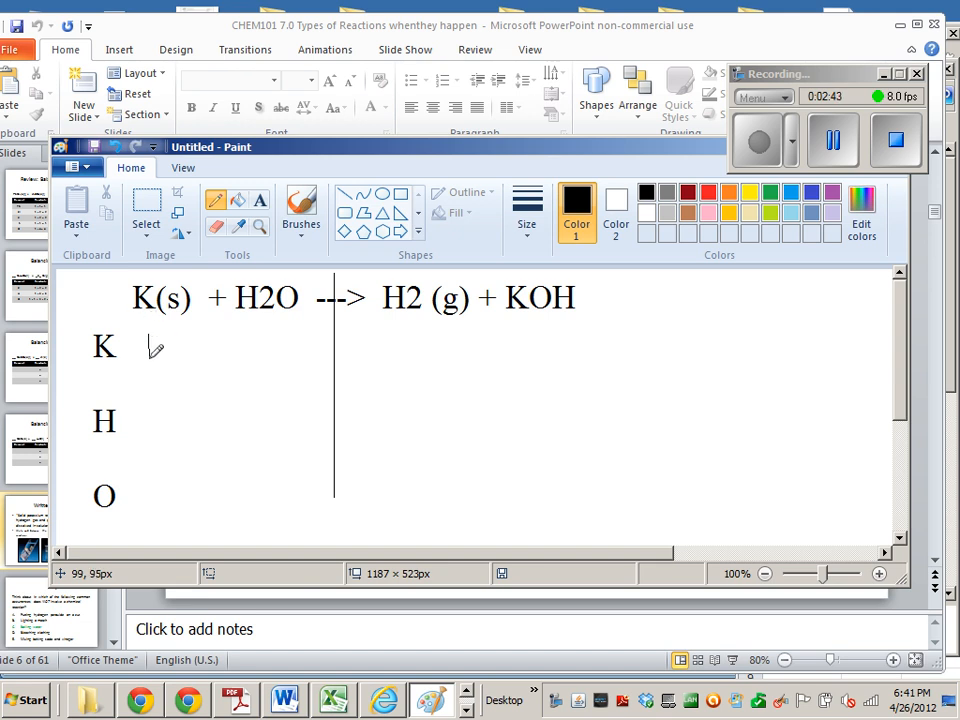
Step: Choose a thicker pencil stroke and handwrite the reactant oxygen count 1
{"action": "left_click", "coordinate": [526, 210]}
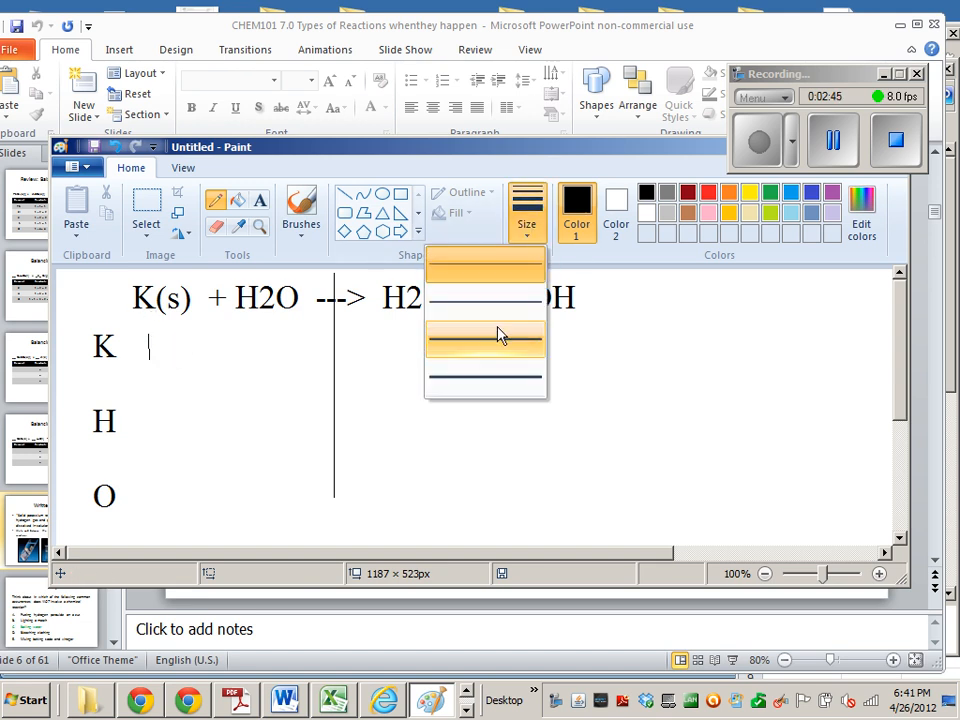
{"action": "left_click", "coordinate": [486, 340]}
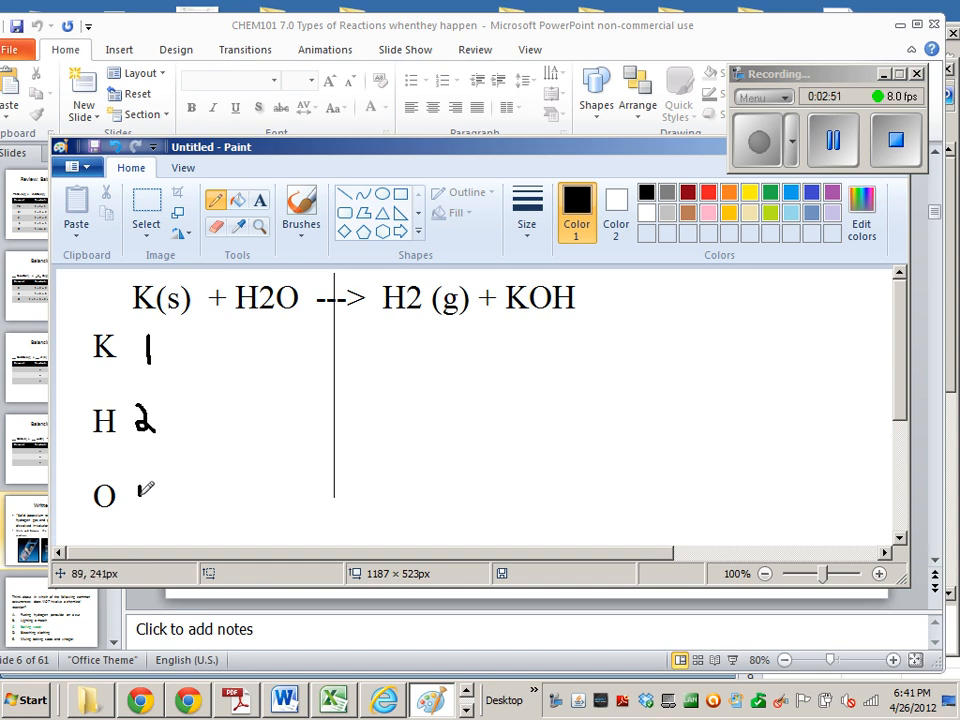
{"action": "left_click", "coordinate": [140, 496]}
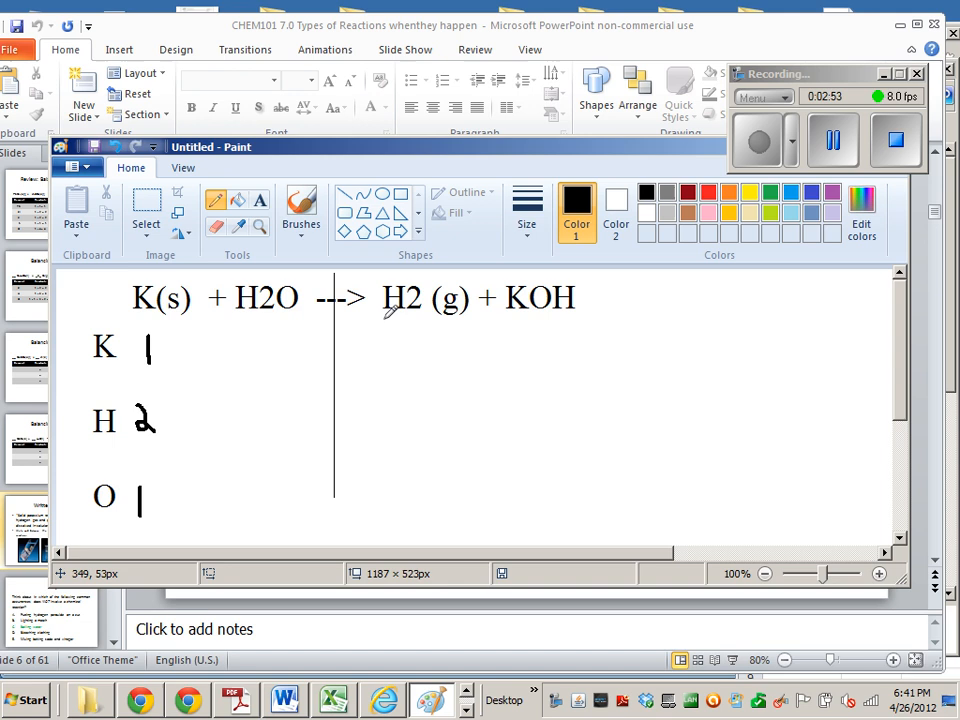
{"action": "mouse_move", "coordinate": [404, 404]}
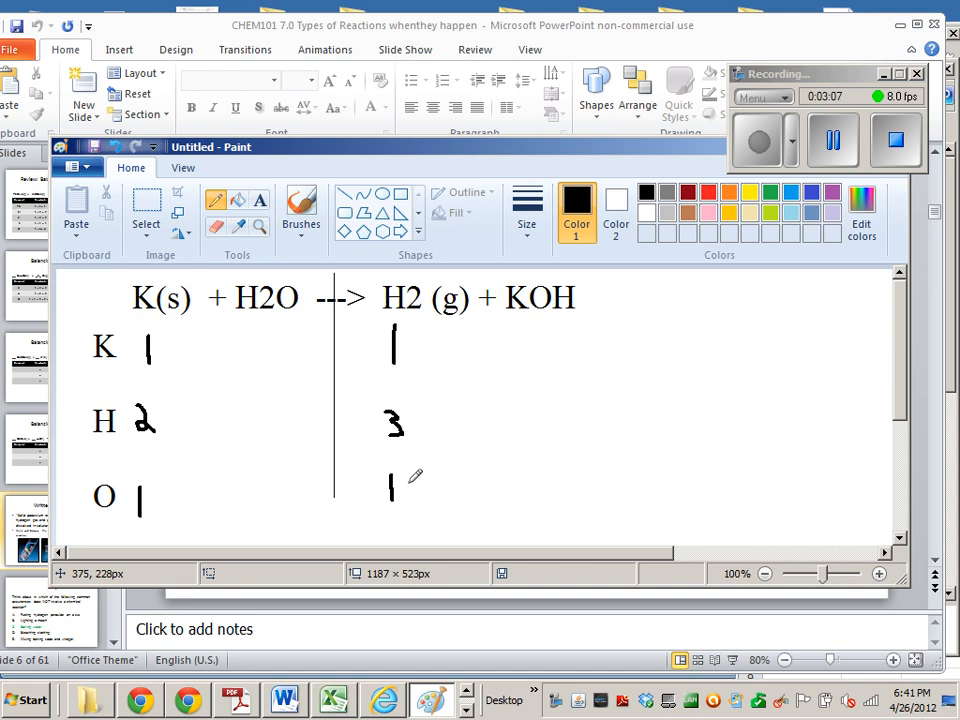
{"action": "mouse_move", "coordinate": [276, 316]}
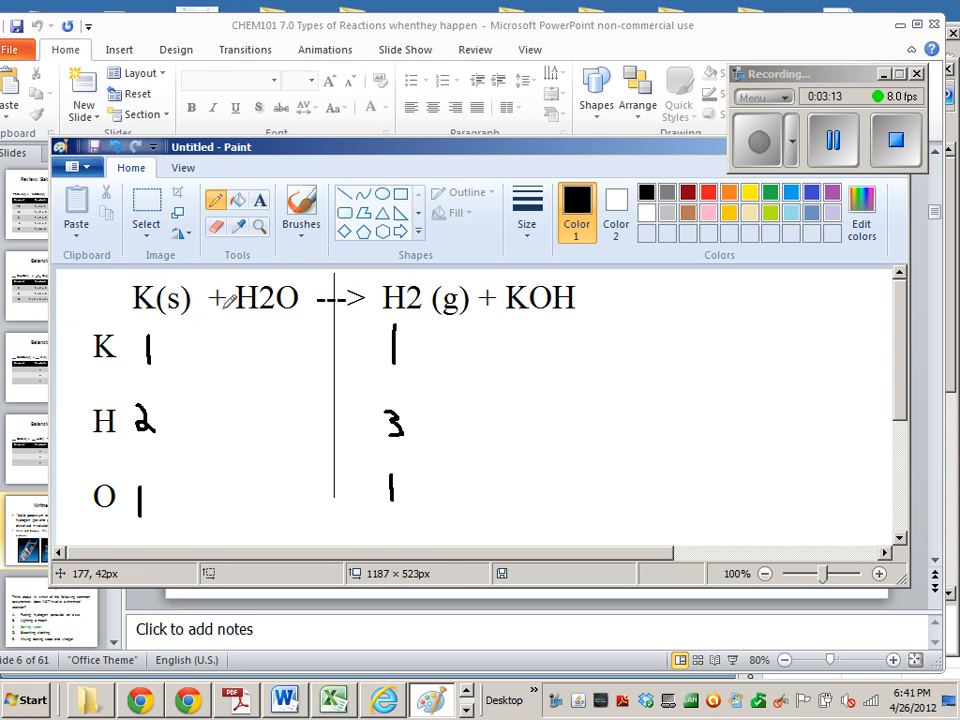
{"action": "mouse_move", "coordinate": [238, 312]}
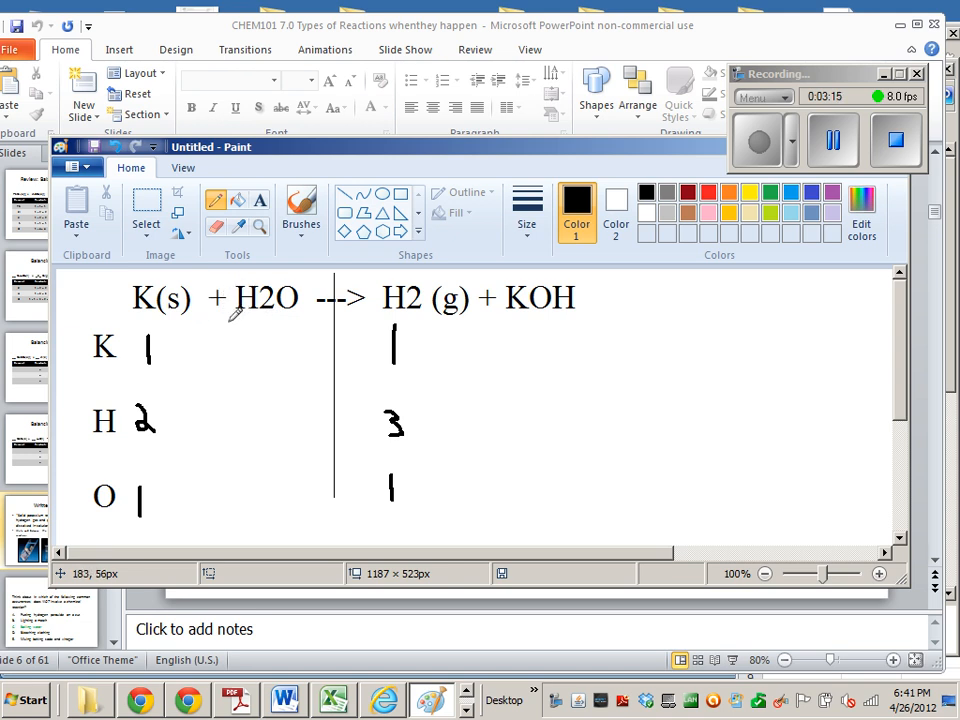
{"action": "mouse_move", "coordinate": [236, 290]}
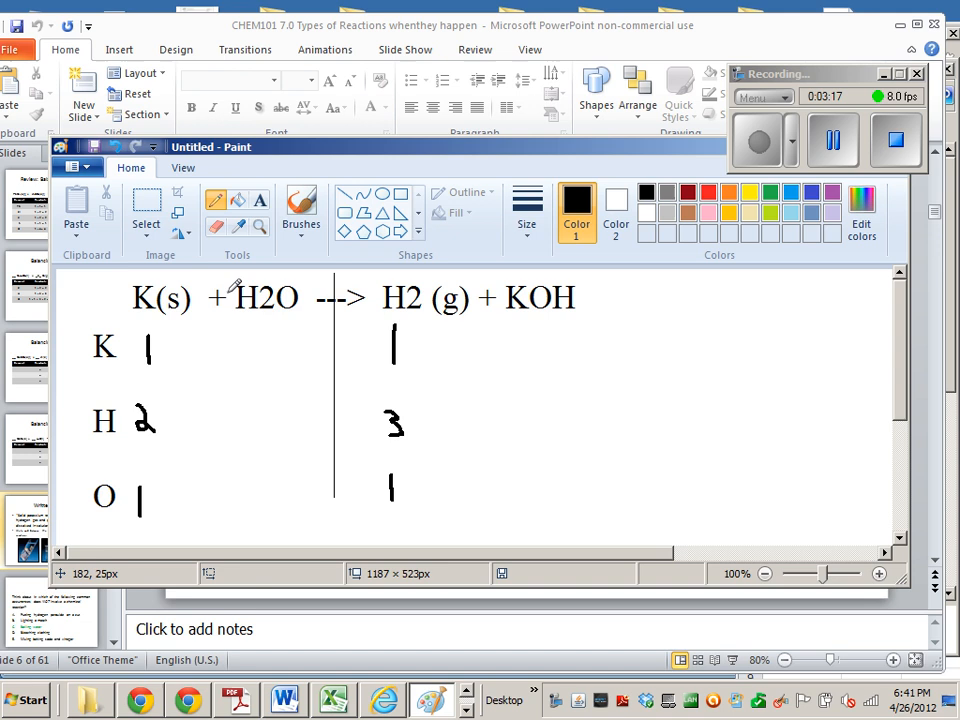
{"action": "mouse_move", "coordinate": [224, 270]}
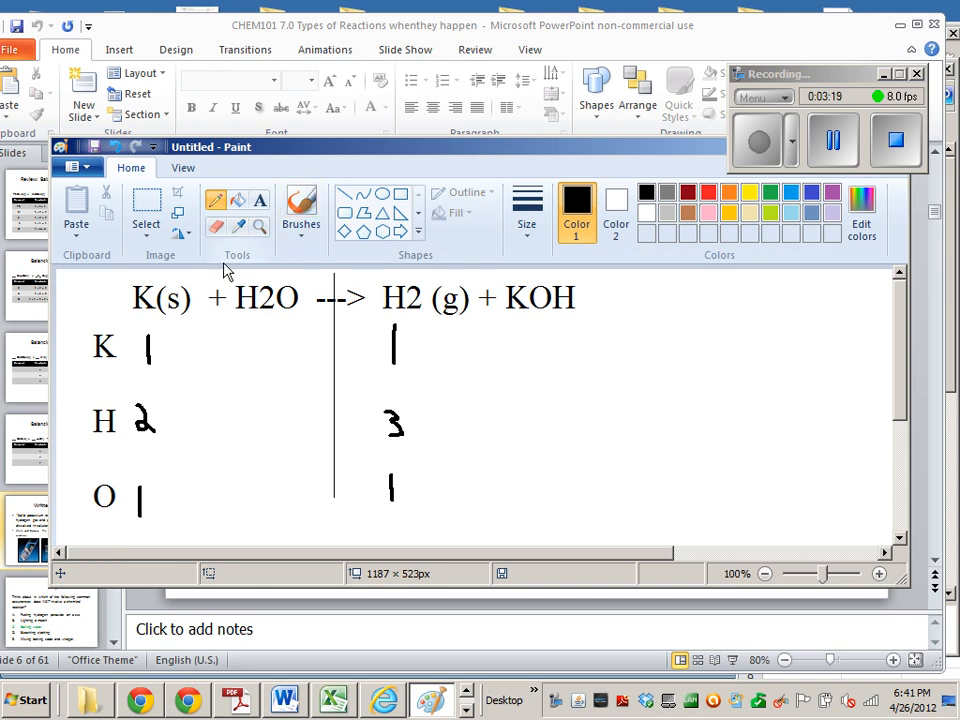
{"action": "mouse_move", "coordinate": [226, 296]}
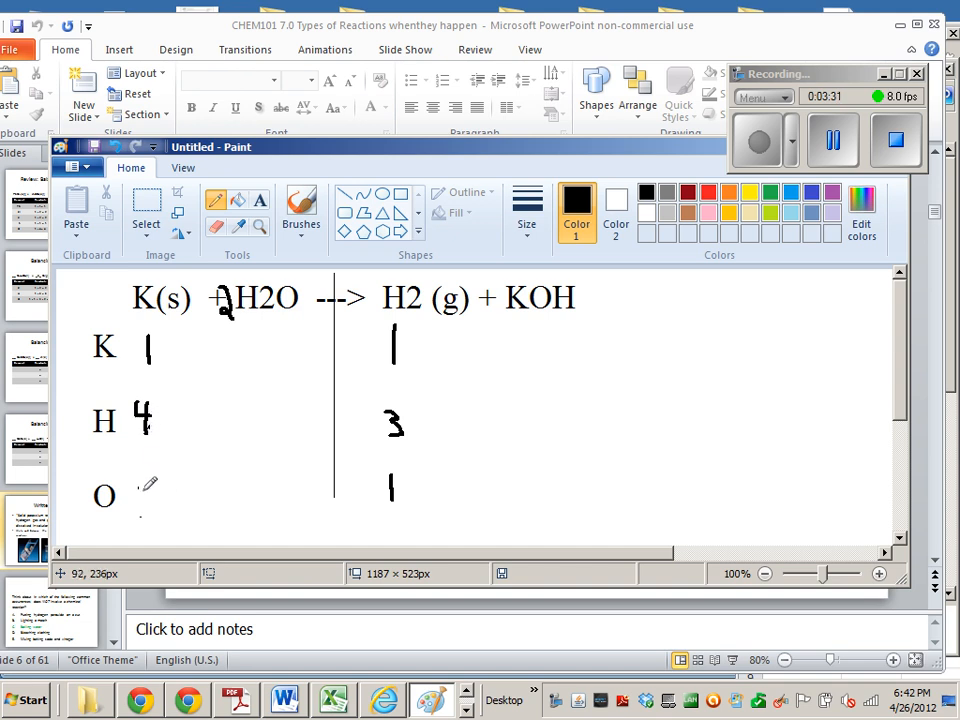
Step: Rewrite the reactant oxygen tally as 2
{"action": "left_click_drag", "start_coordinate": [136, 504], "coordinate": [144, 490]}
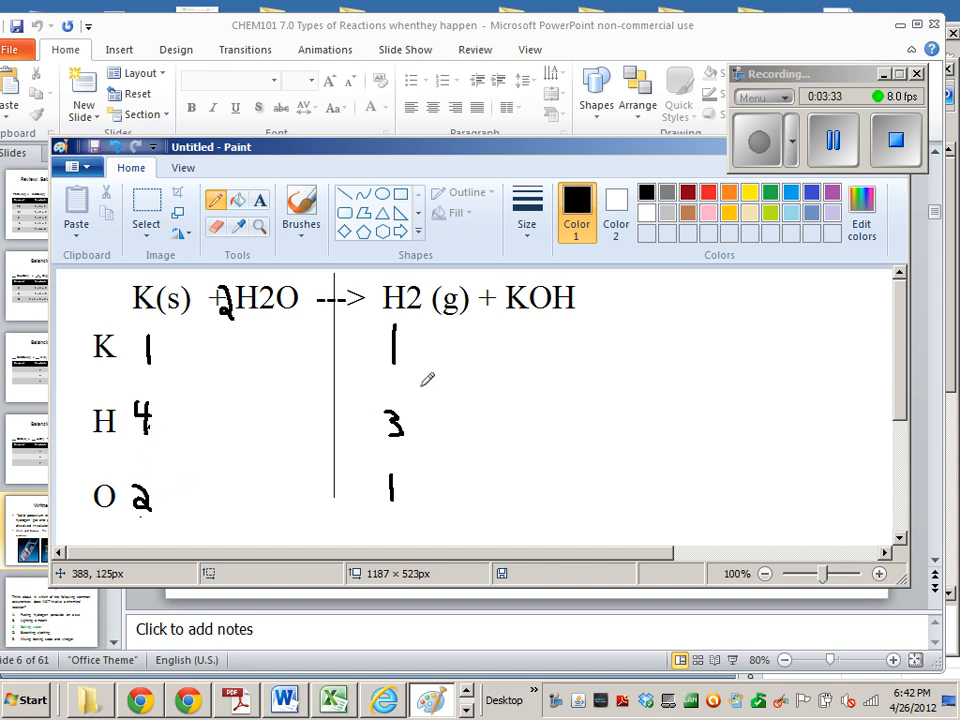
{"action": "mouse_move", "coordinate": [512, 322]}
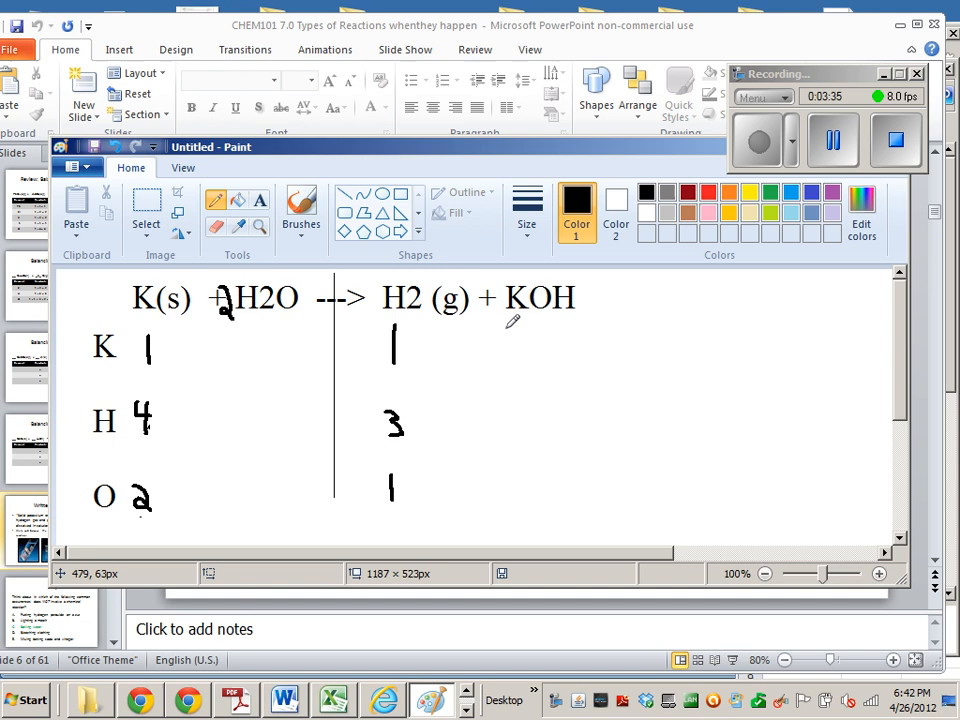
{"action": "mouse_move", "coordinate": [530, 344]}
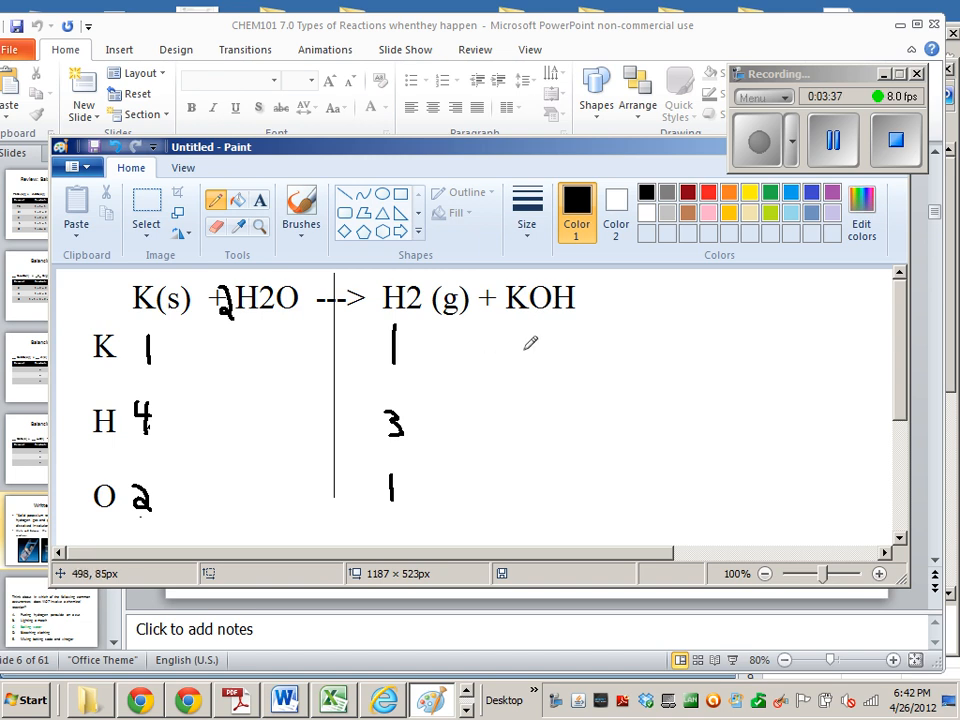
{"action": "mouse_move", "coordinate": [564, 328]}
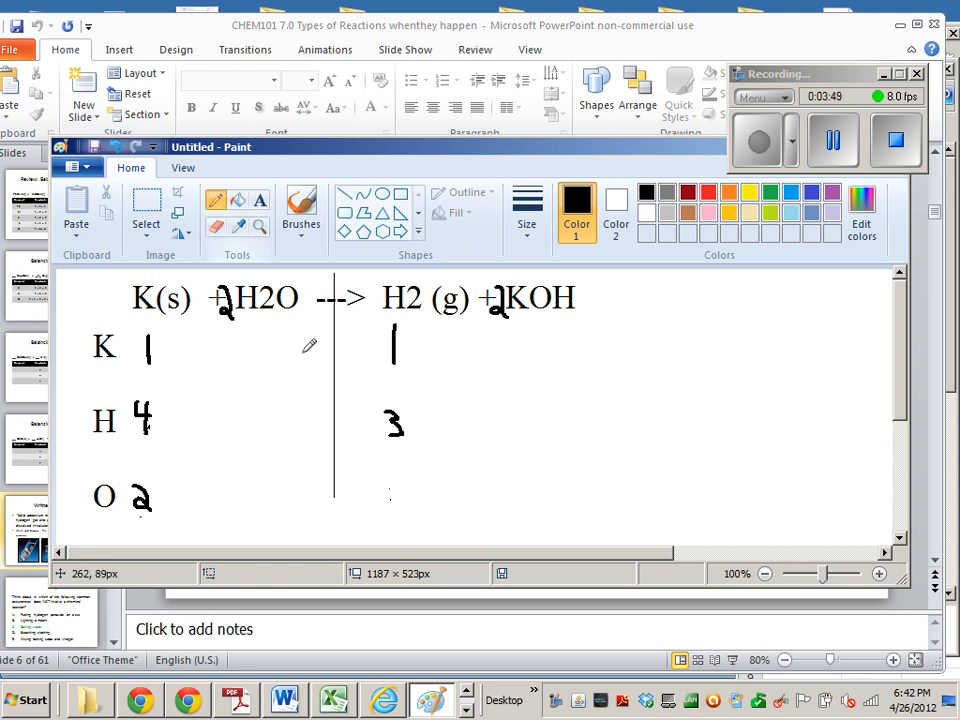
Step: Erase the old product-side counts and start writing the product hydrogen tally
{"action": "left_click_drag", "start_coordinate": [384, 470], "coordinate": [404, 490]}
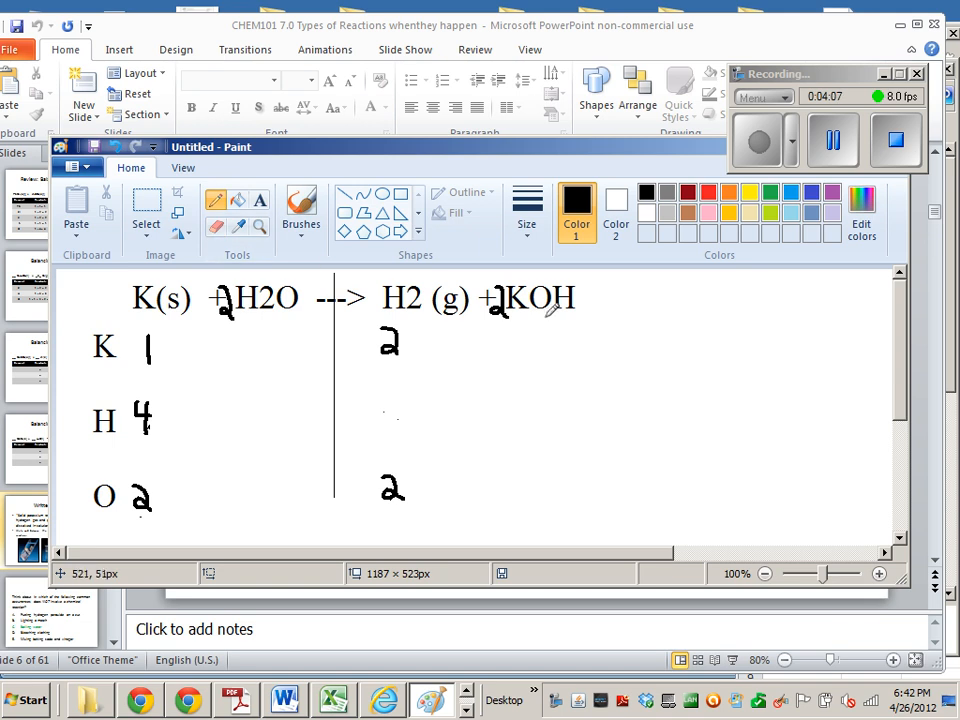
{"action": "mouse_move", "coordinate": [548, 310]}
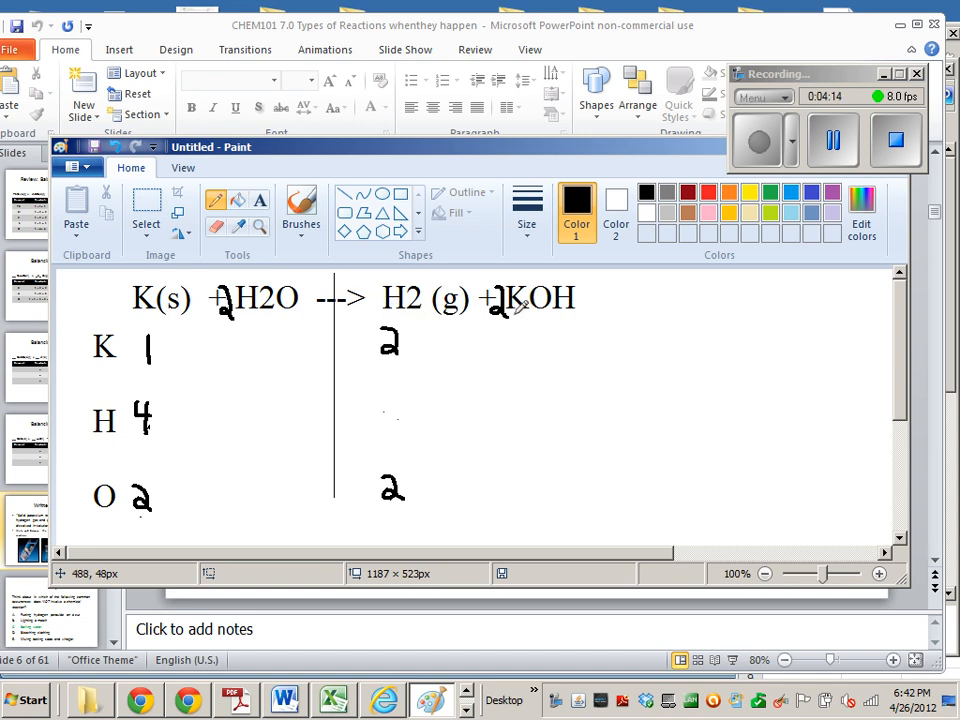
{"action": "mouse_move", "coordinate": [490, 300]}
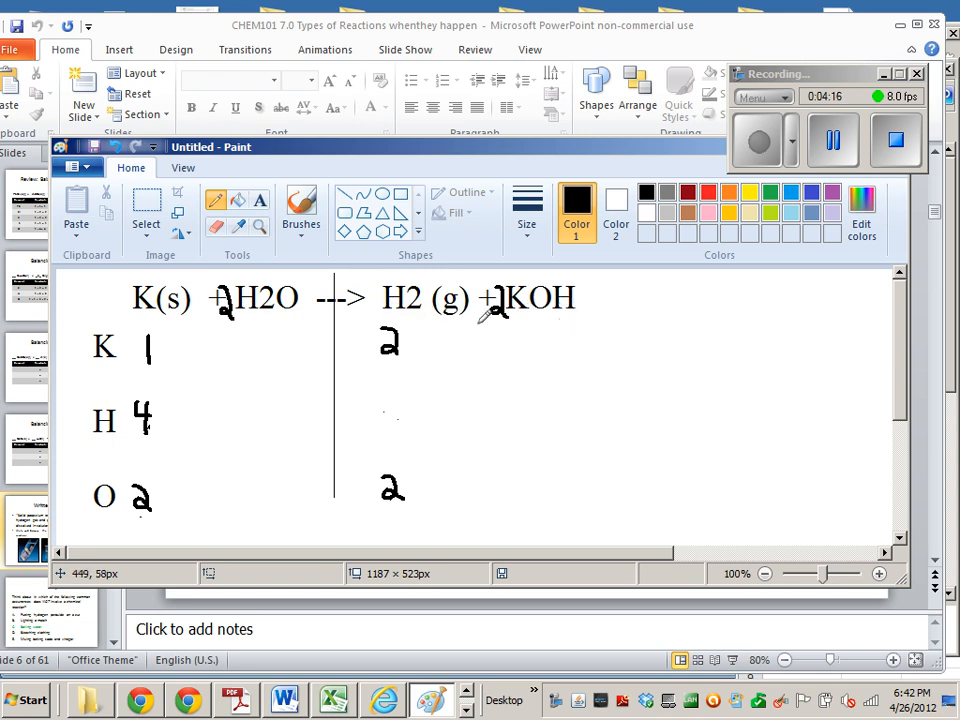
{"action": "mouse_move", "coordinate": [410, 410]}
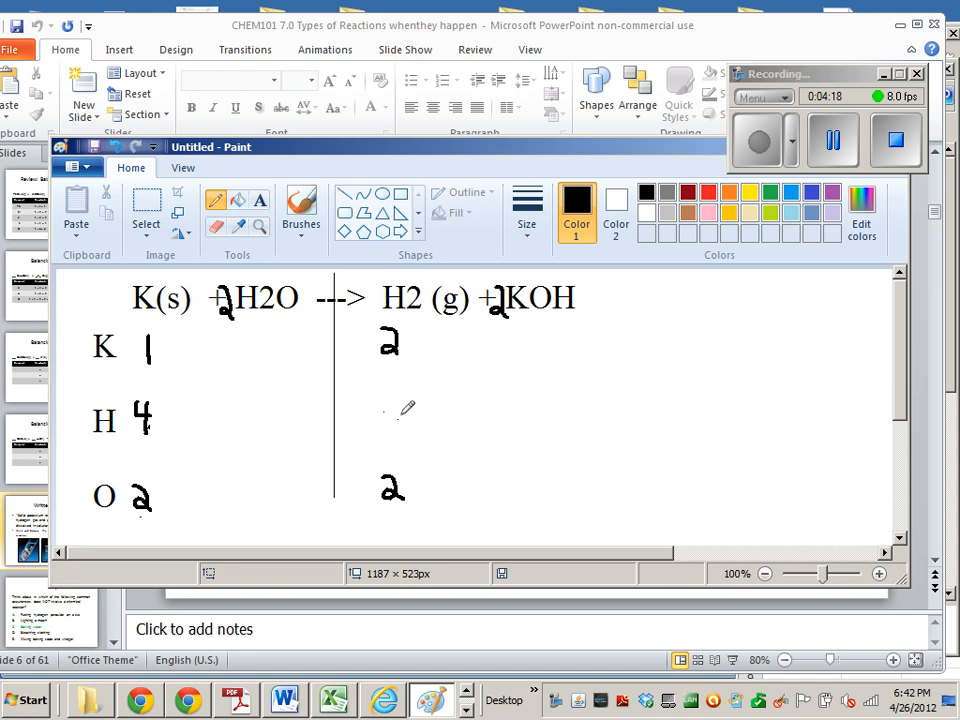
{"action": "left_click", "coordinate": [390, 418]}
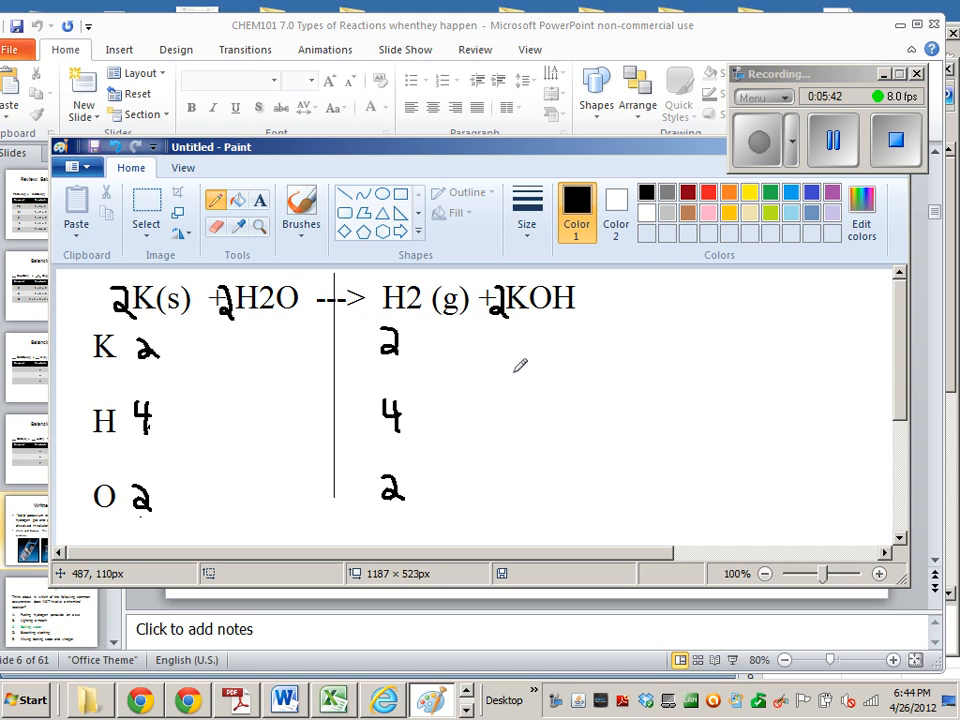
{"action": "mouse_move", "coordinate": [96, 400]}
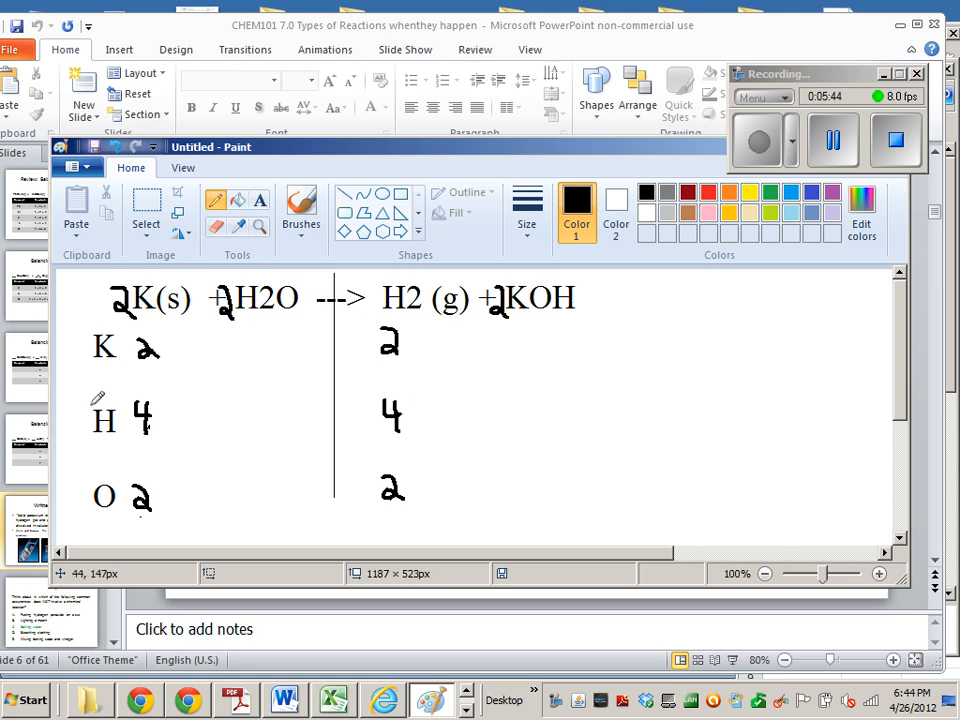
{"action": "mouse_move", "coordinate": [540, 164]}
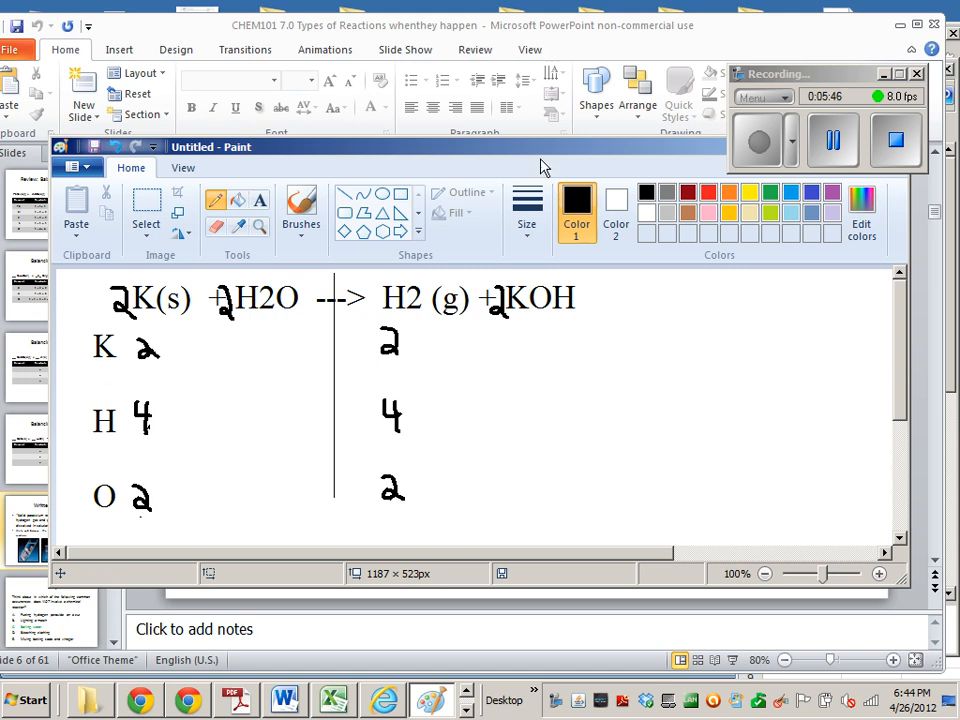